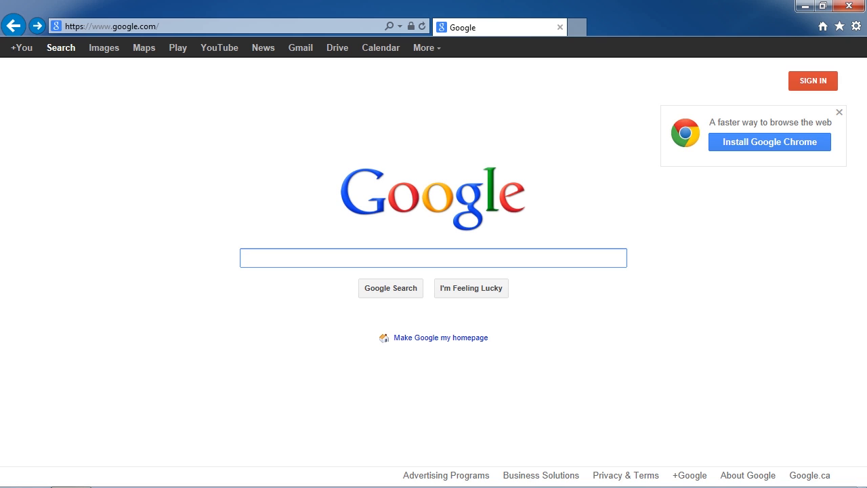
Download Wondershare Video Converter Ultimate from the website and run the downloaded installer
left_click(433, 257)
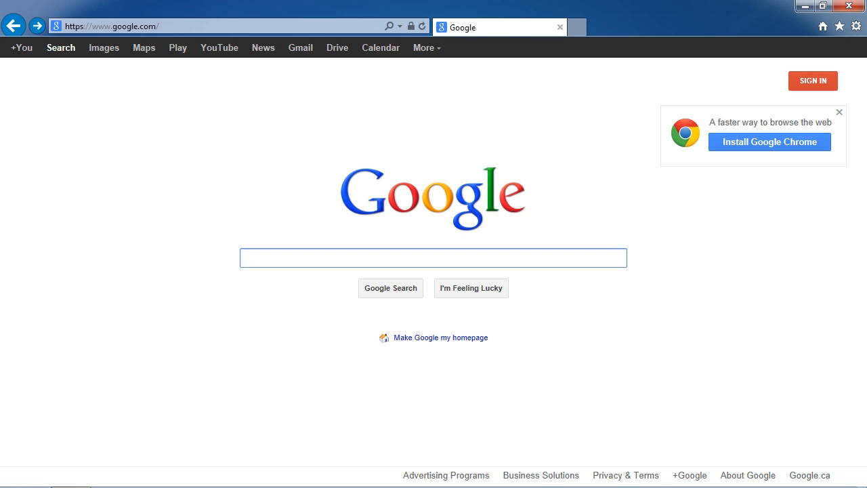
left_click(433, 258)
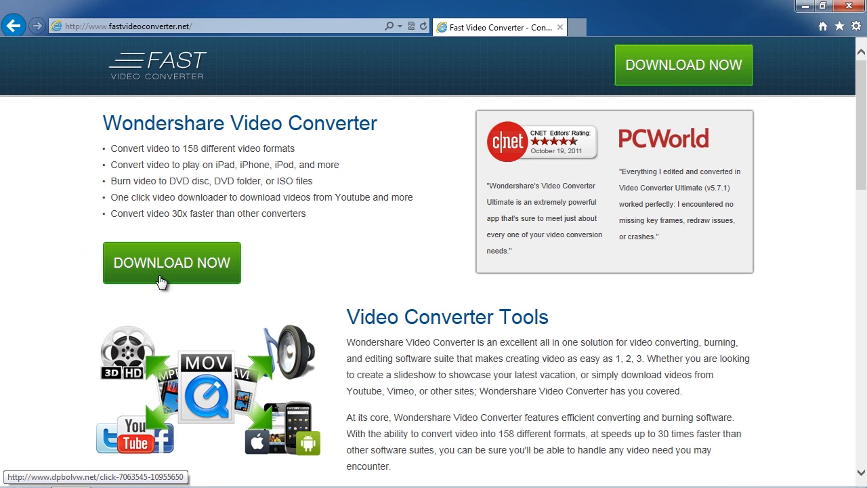
left_click(170, 262)
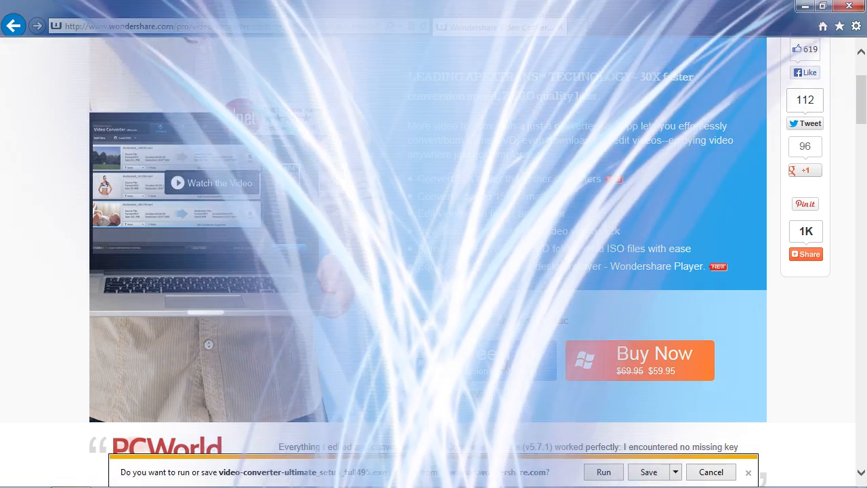
left_click(603, 471)
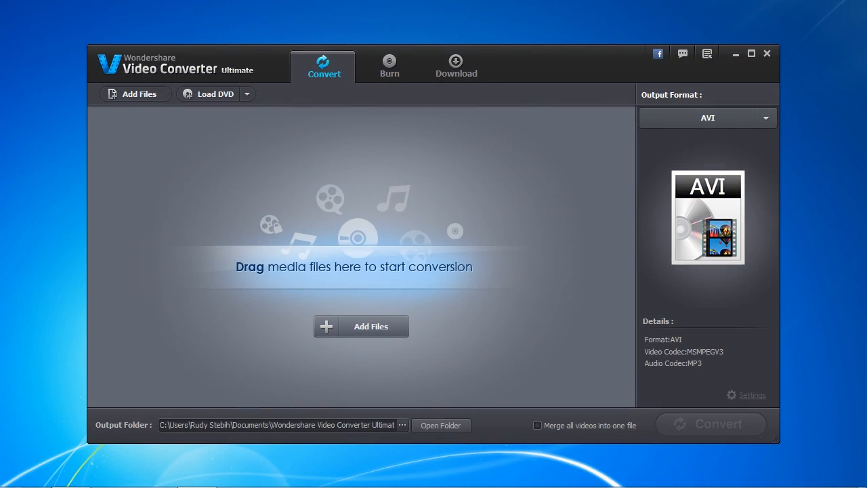
mouse_move(540, 322)
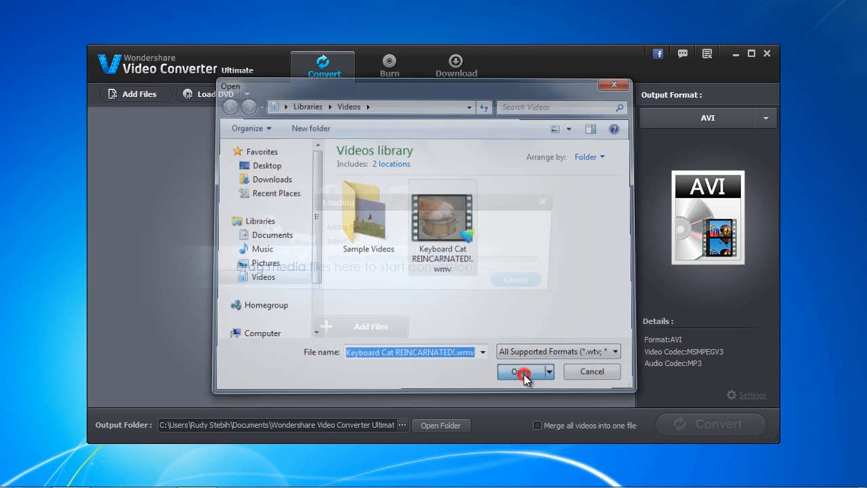
Add the Keyboard Cat REINCARNATED!.wmv file to the conversion list
left_click(520, 371)
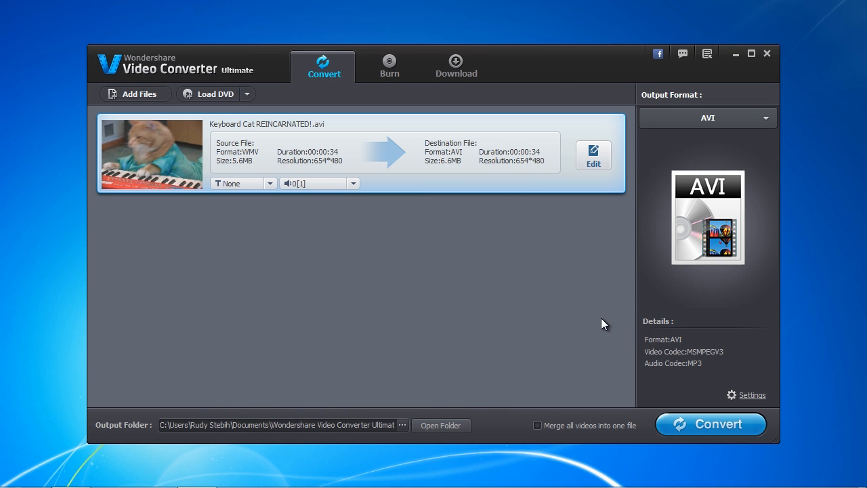
mouse_move(579, 322)
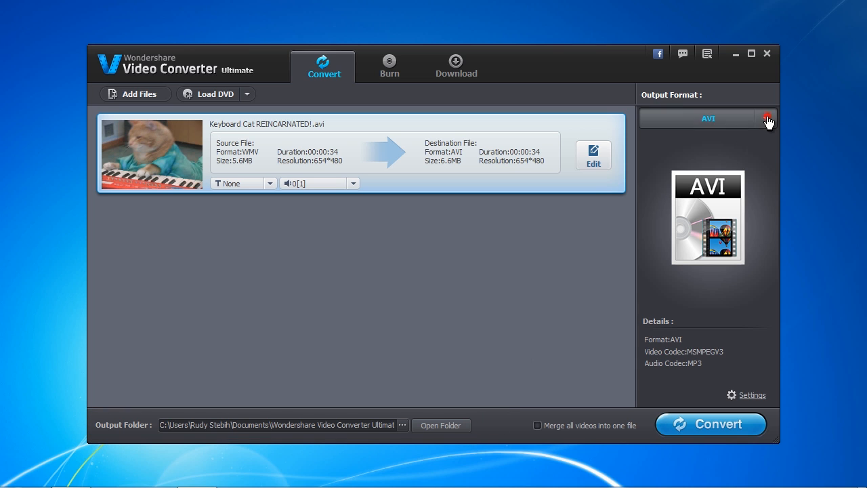
Browse the Format and Device presets, then set the output format to MP4 Video under Favorite
left_click(767, 118)
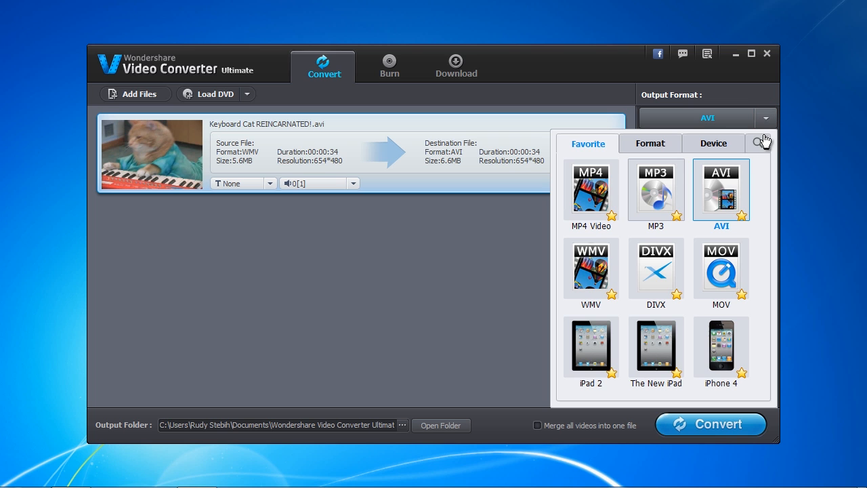
left_click(655, 192)
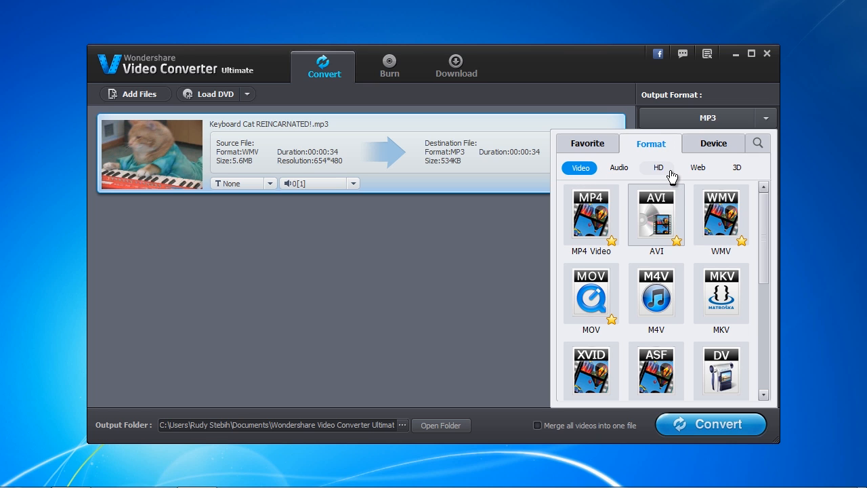
left_click(656, 215)
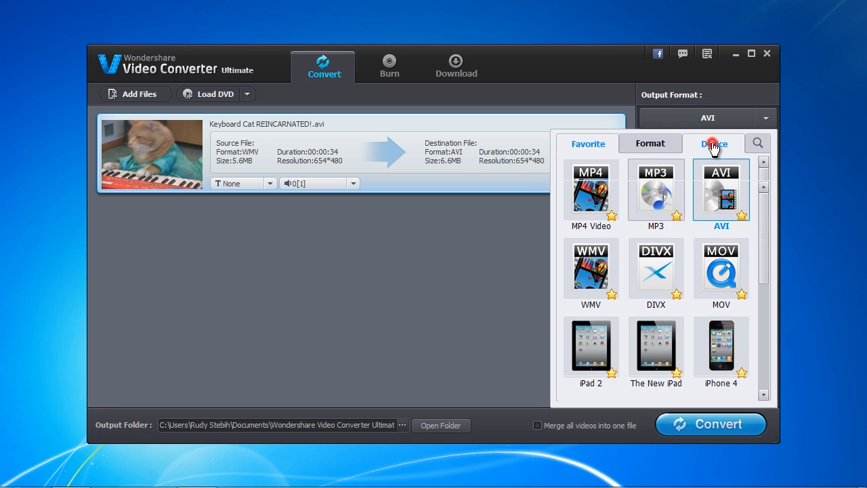
left_click(713, 143)
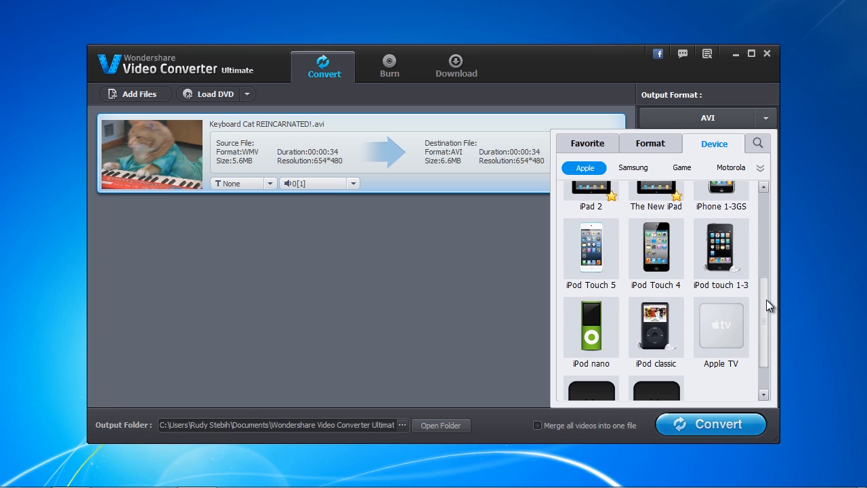
left_click(721, 247)
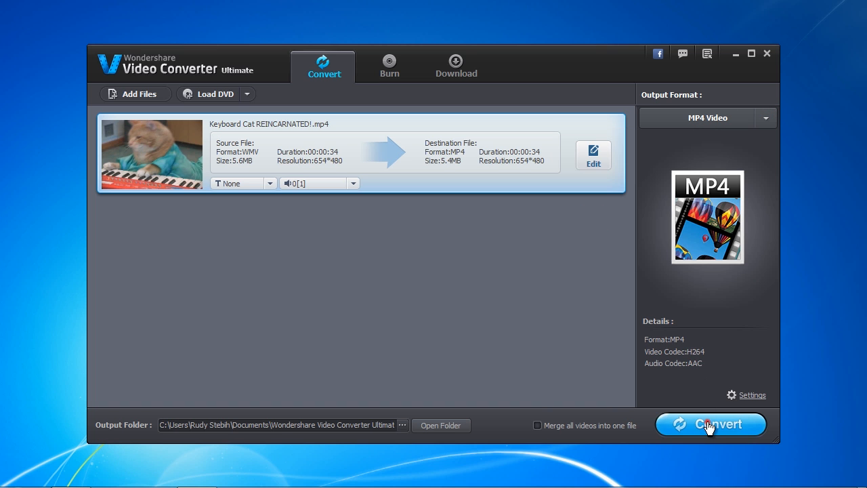
left_click(710, 424)
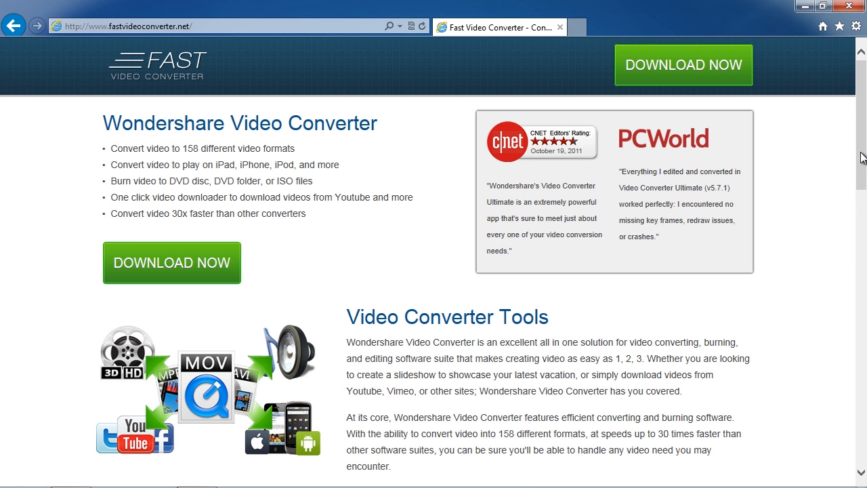
scroll("down", 3)
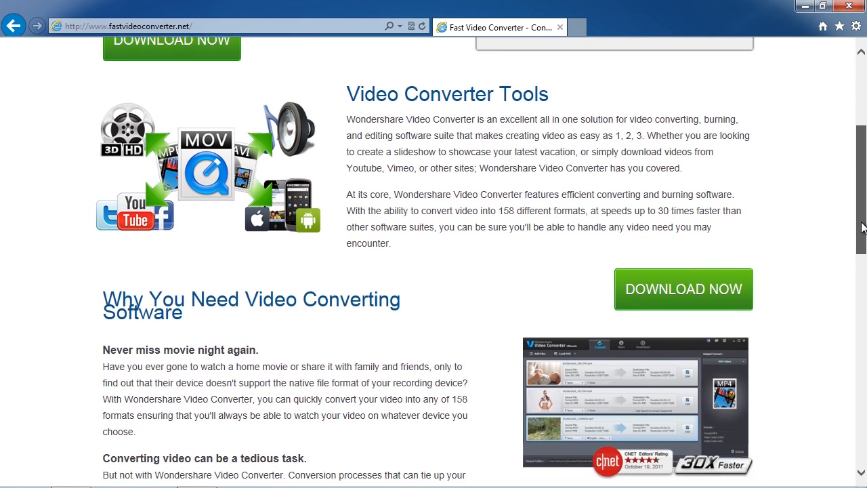
scroll("down", 3)
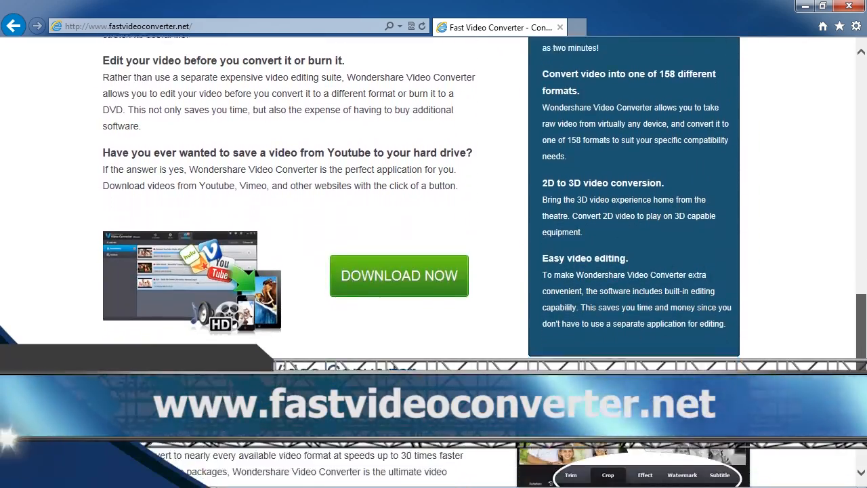
scroll("down", 3)
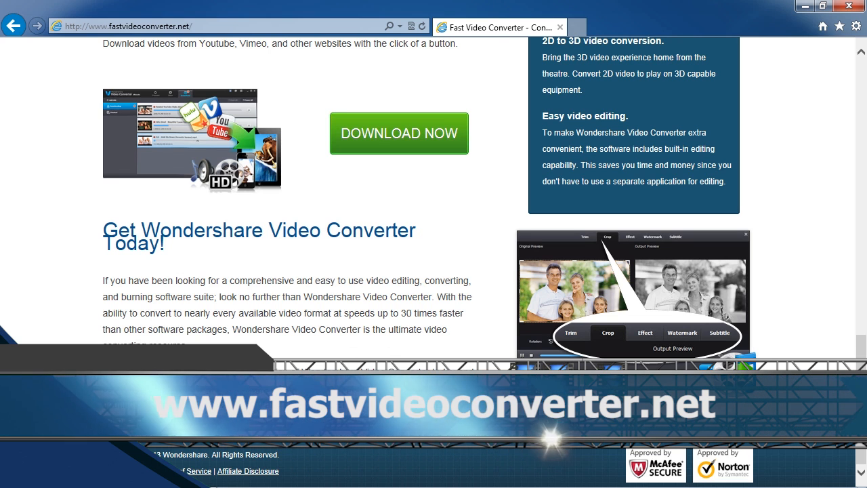
scroll("down", 3)
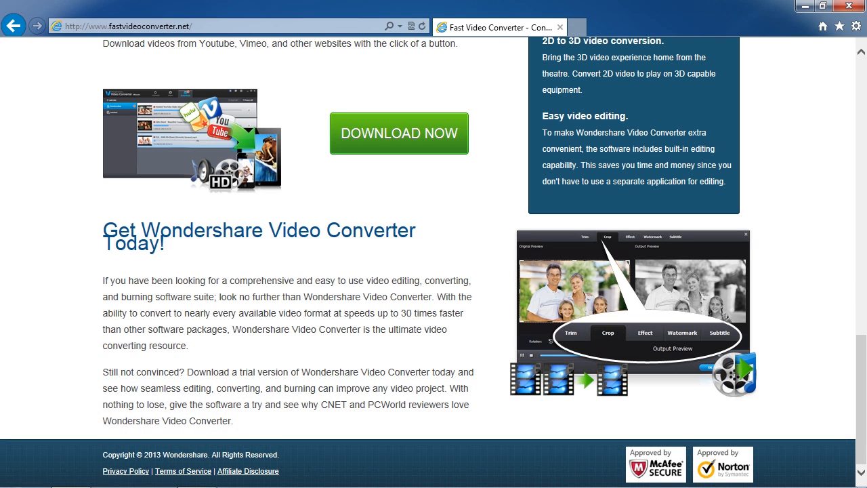